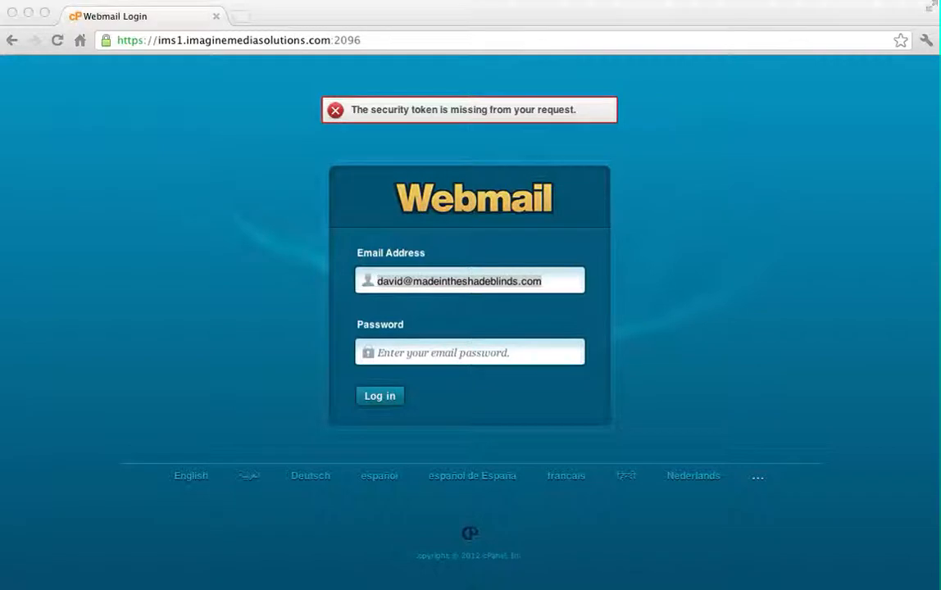
- Re-enter the password in the Webmail login form and log in to reach the mail client choices
triple_click(459, 281)
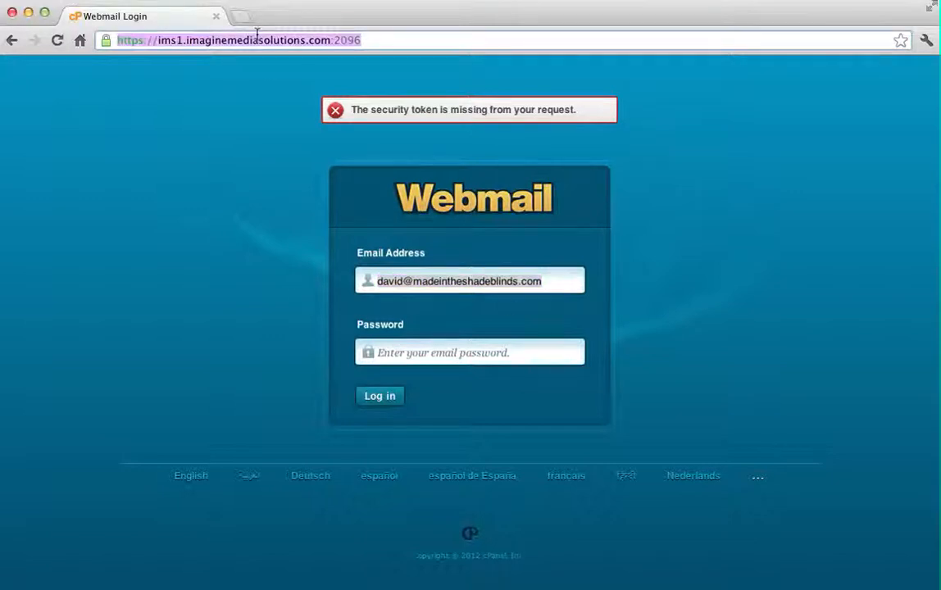
mouse_move(507, 308)
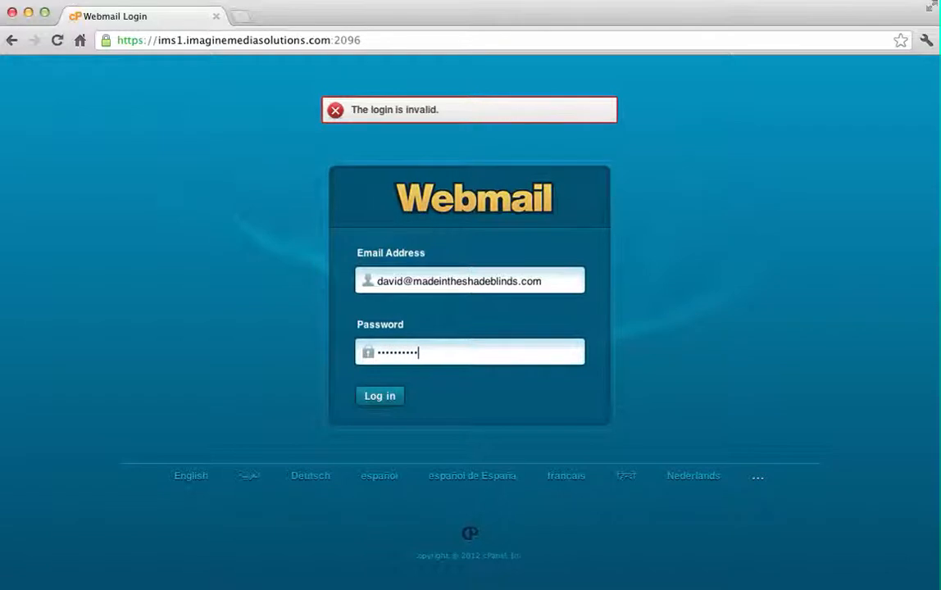
key("backspace")
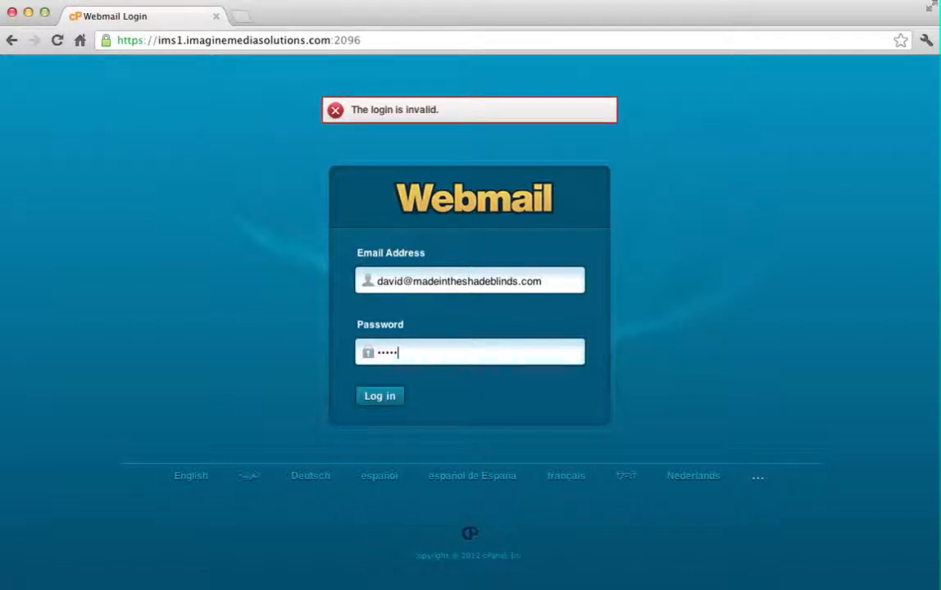
left_click(380, 395)
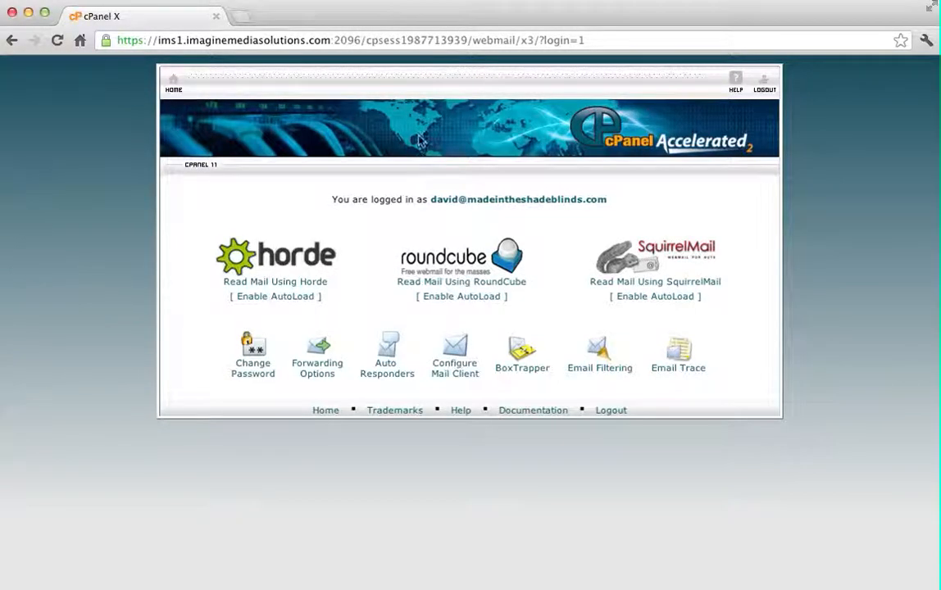
mouse_move(442, 259)
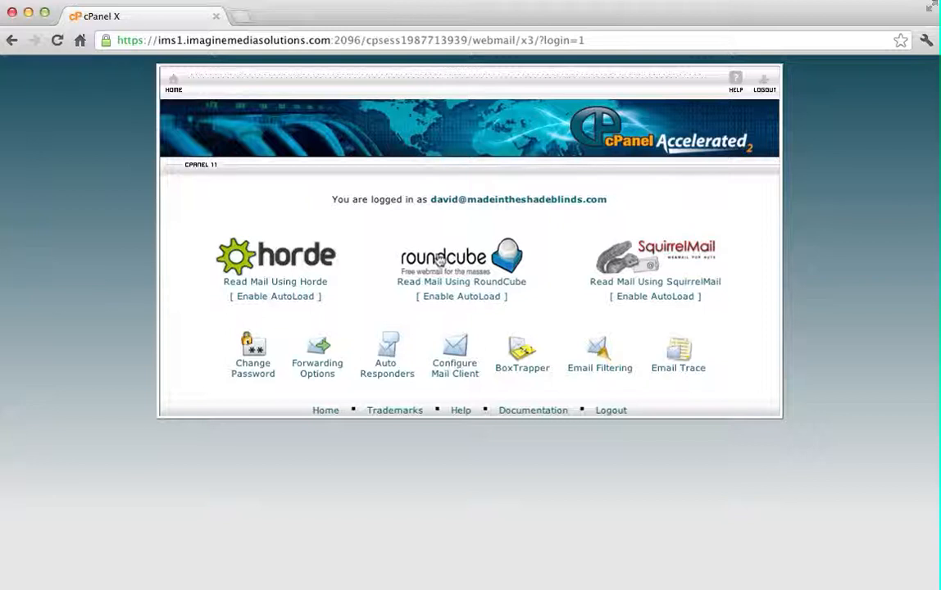
mouse_move(516, 354)
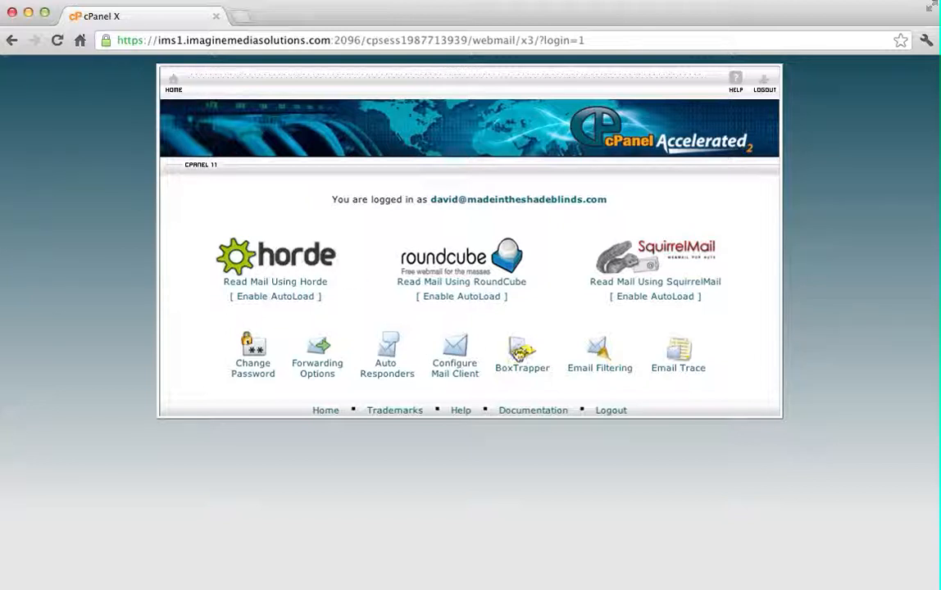
mouse_move(454, 367)
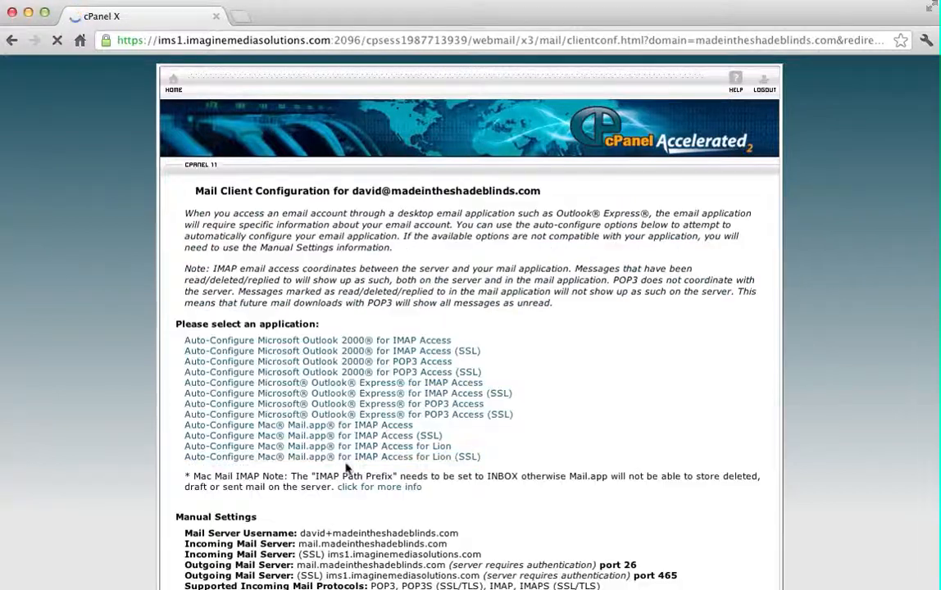
- Scroll down the Mail Client Configuration page to reveal the Manual Settings section
scroll("down", 3)
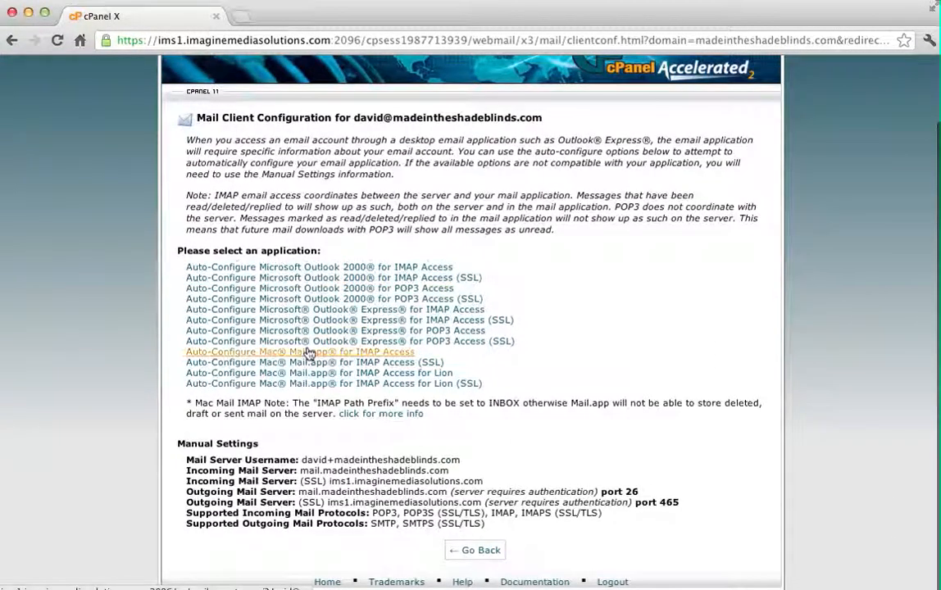
mouse_move(413, 541)
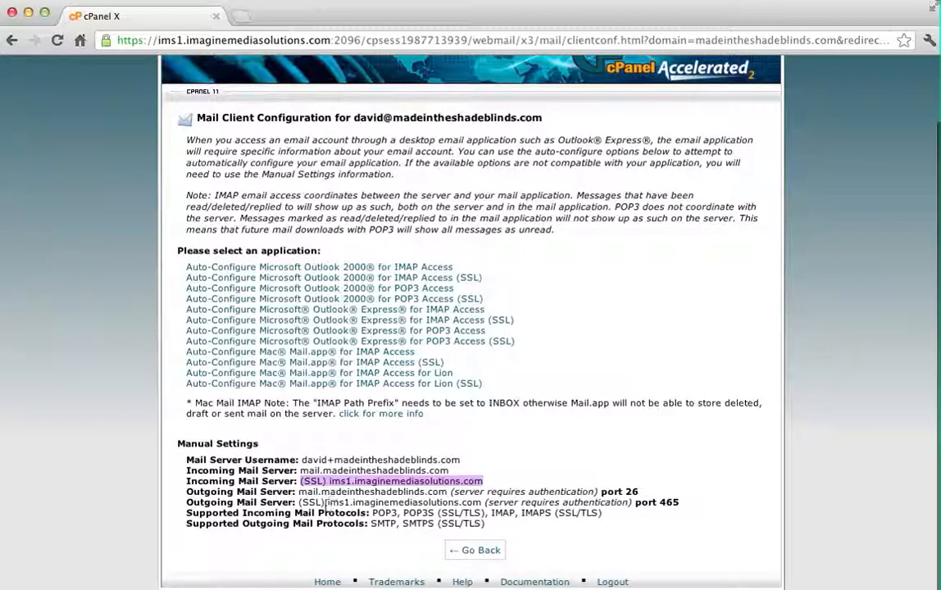
mouse_move(597, 525)
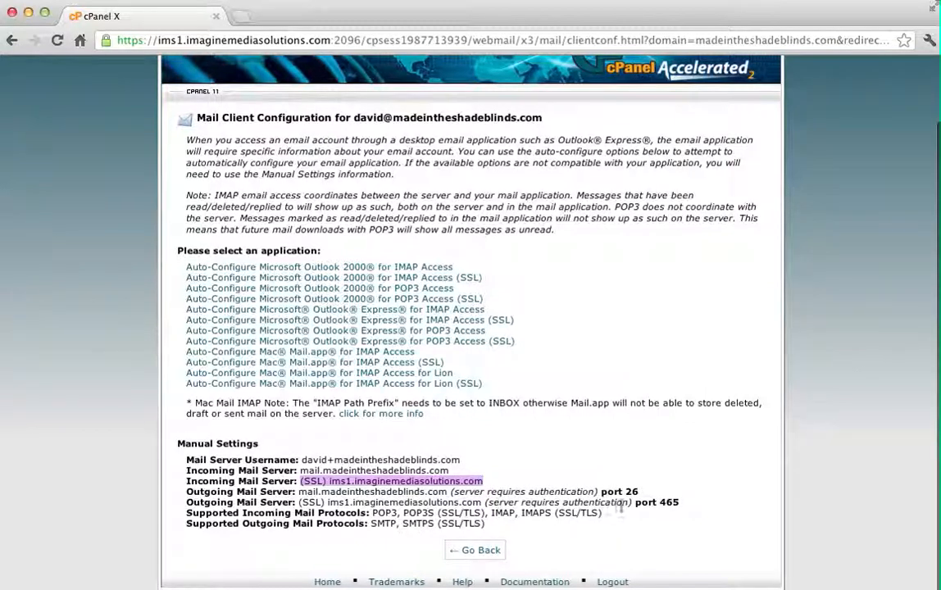
mouse_move(626, 529)
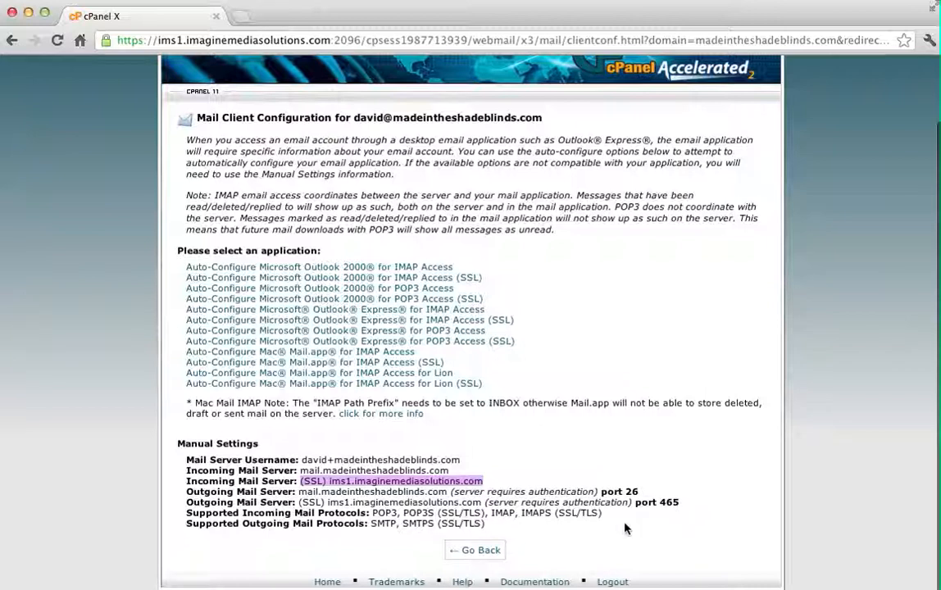
mouse_move(564, 538)
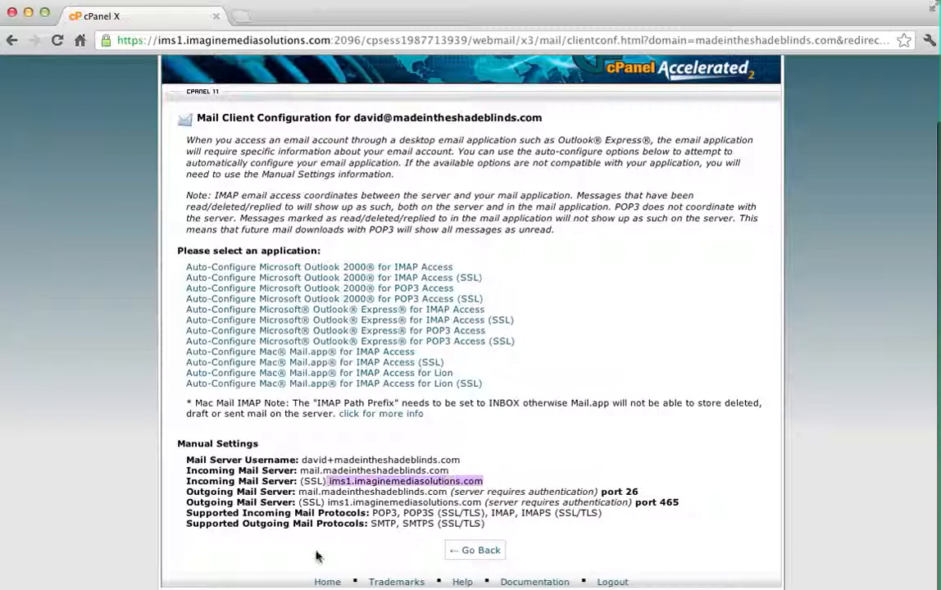
mouse_move(228, 507)
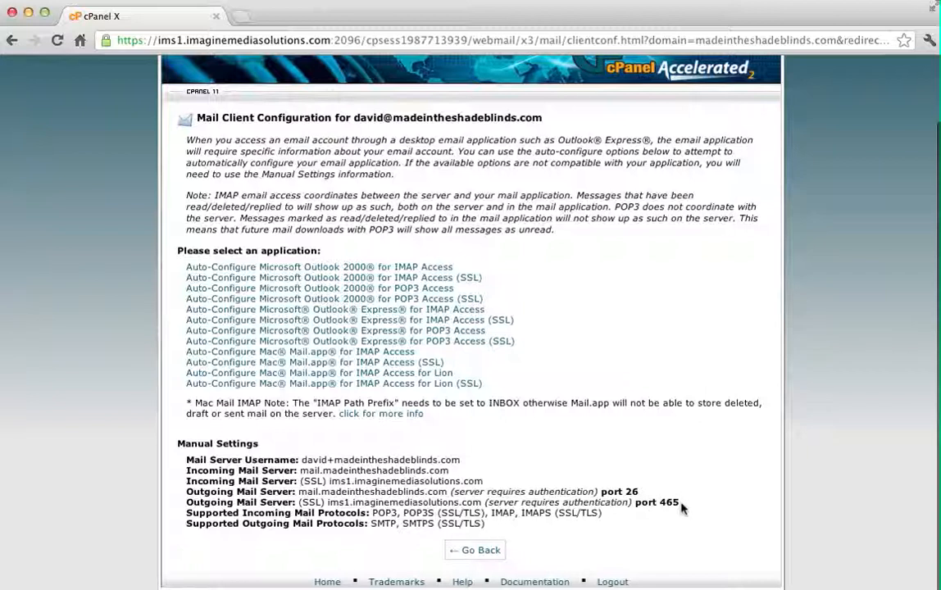
mouse_move(52, 331)
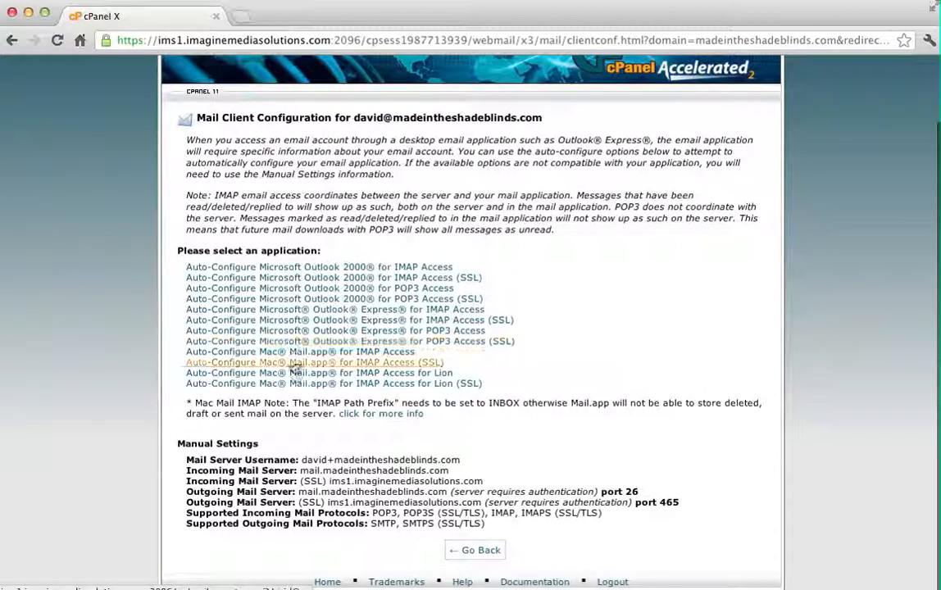
mouse_move(237, 400)
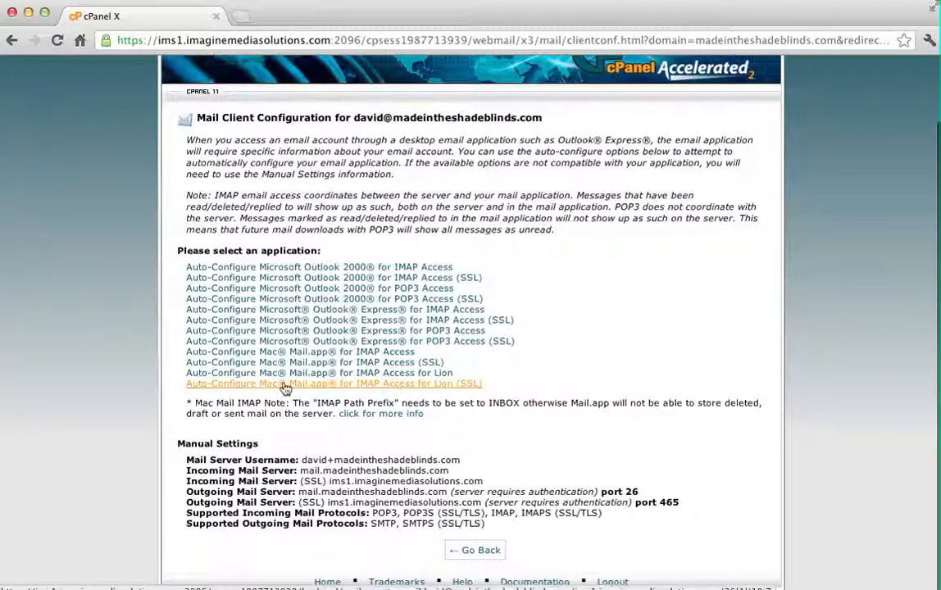
mouse_move(240, 366)
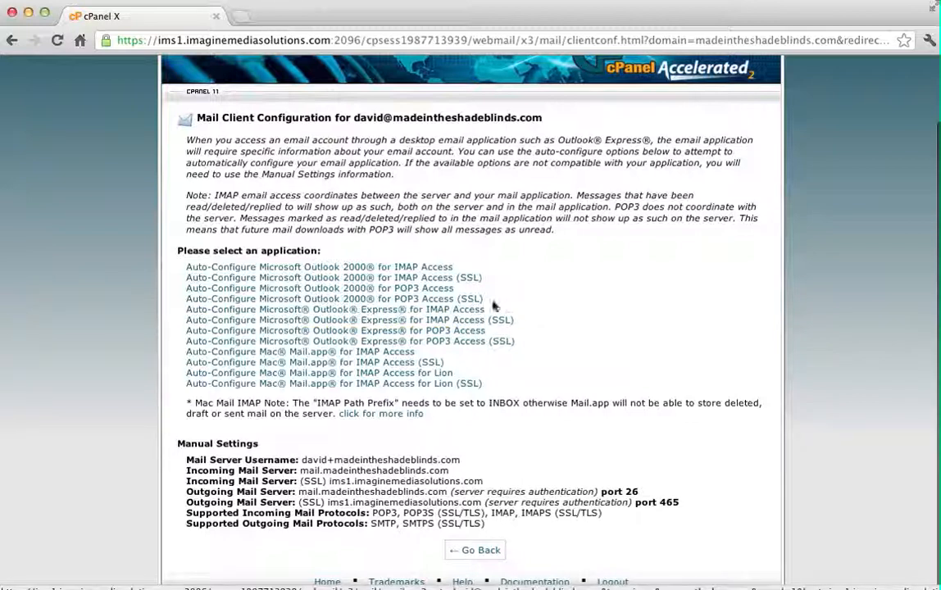
mouse_move(479, 285)
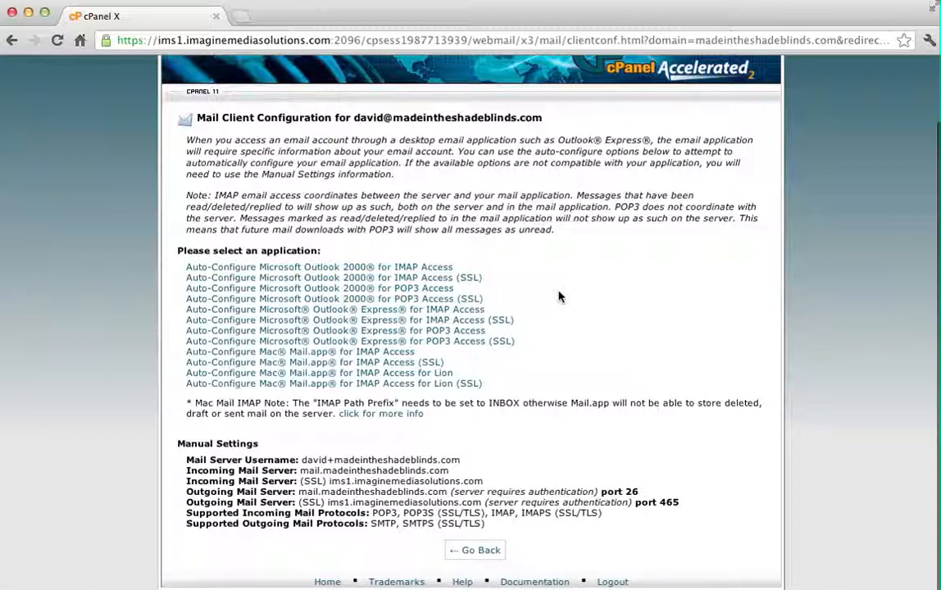
mouse_move(572, 315)
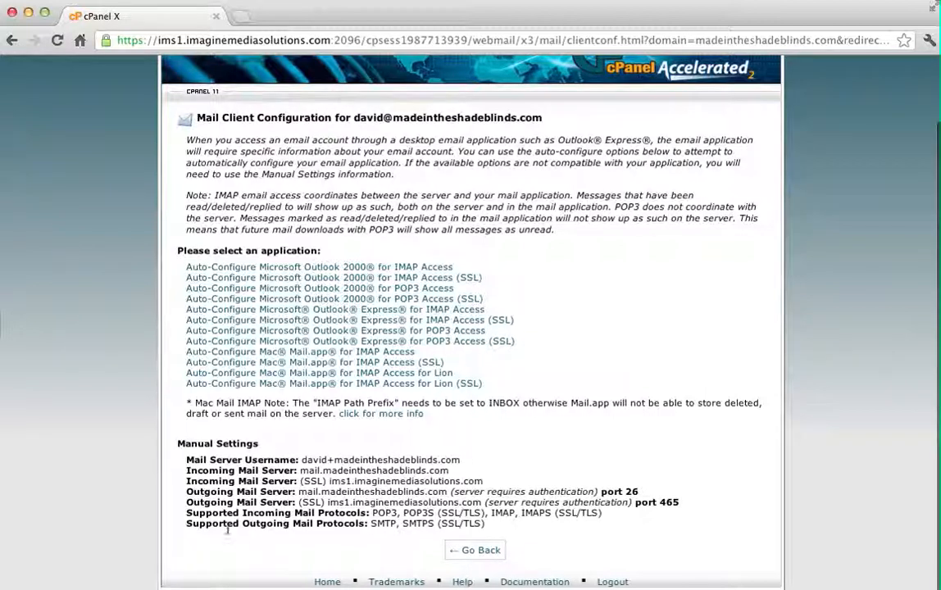
mouse_move(223, 535)
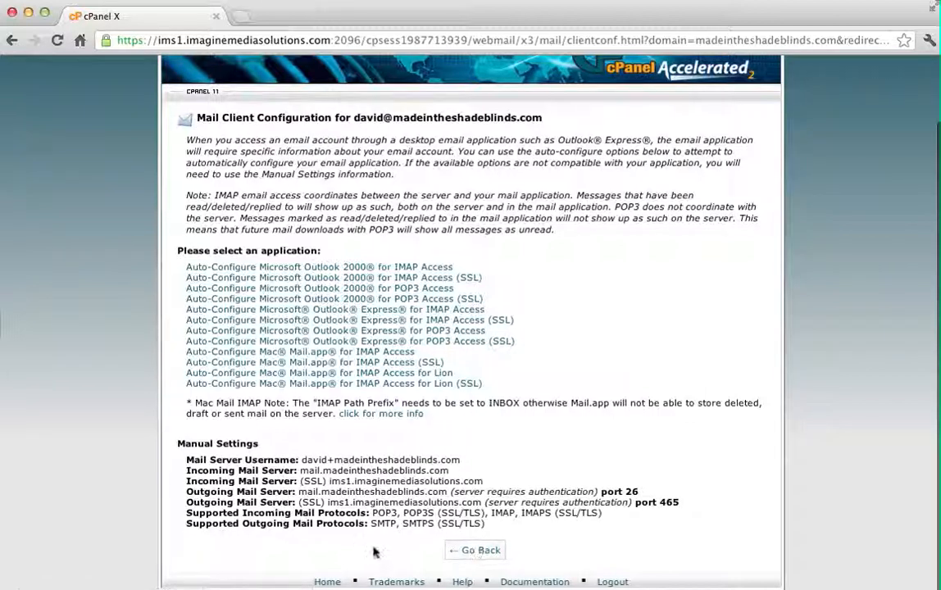
- Leave the Mail Client Configuration page via Go Back to return to the previous webmail page
left_click(476, 551)
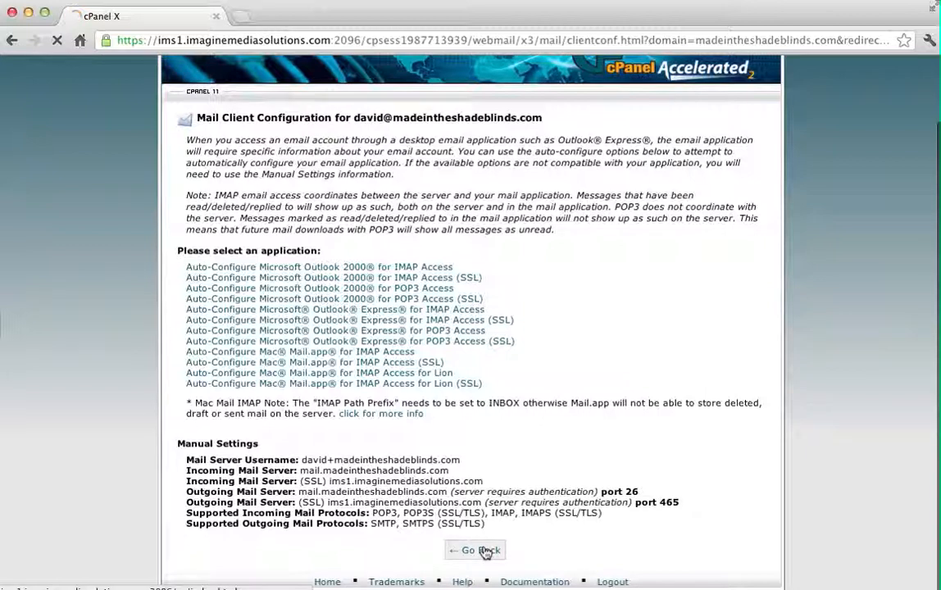